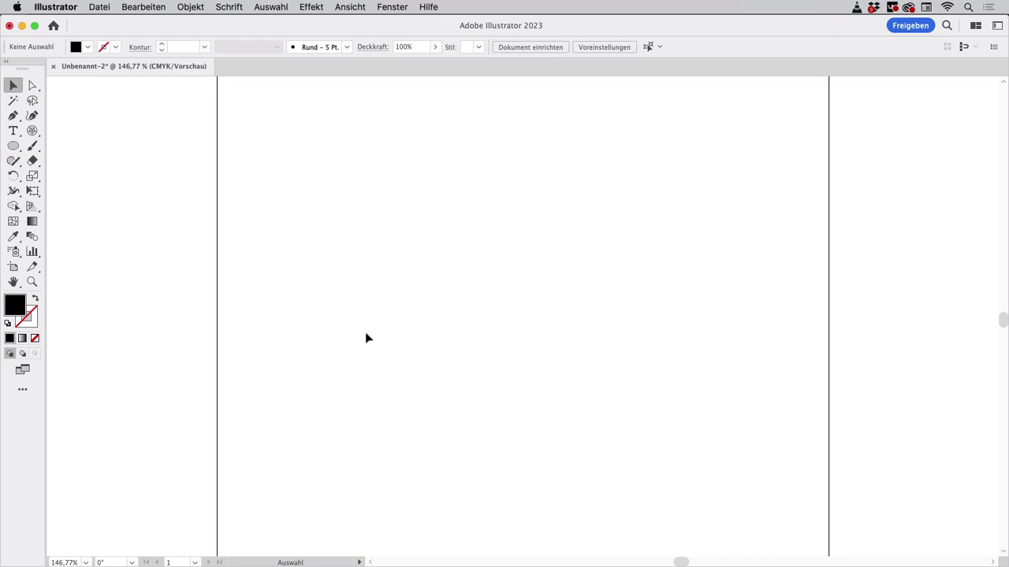
mouse_move(375, 249)
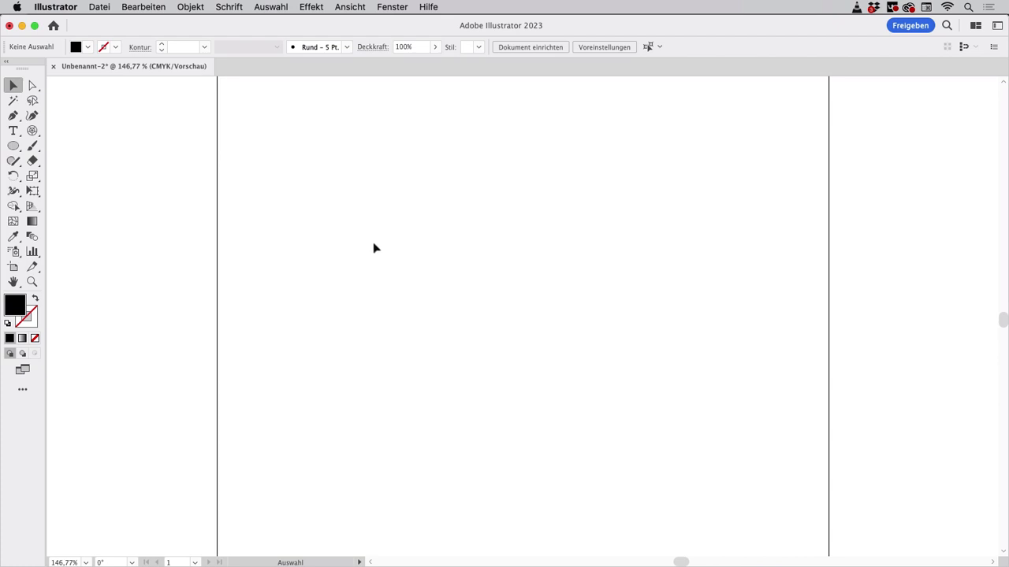
mouse_move(317, 400)
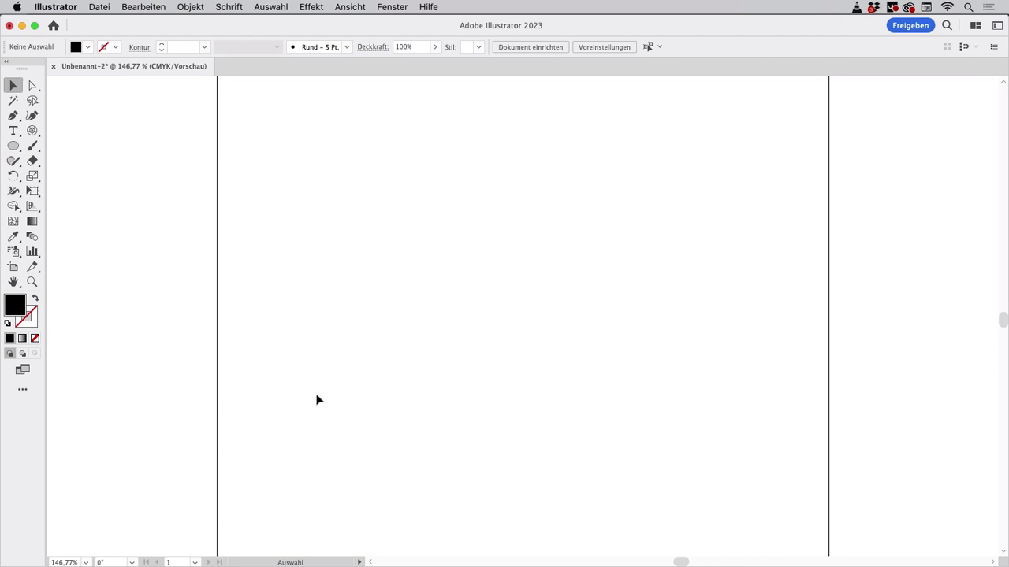
mouse_move(311, 410)
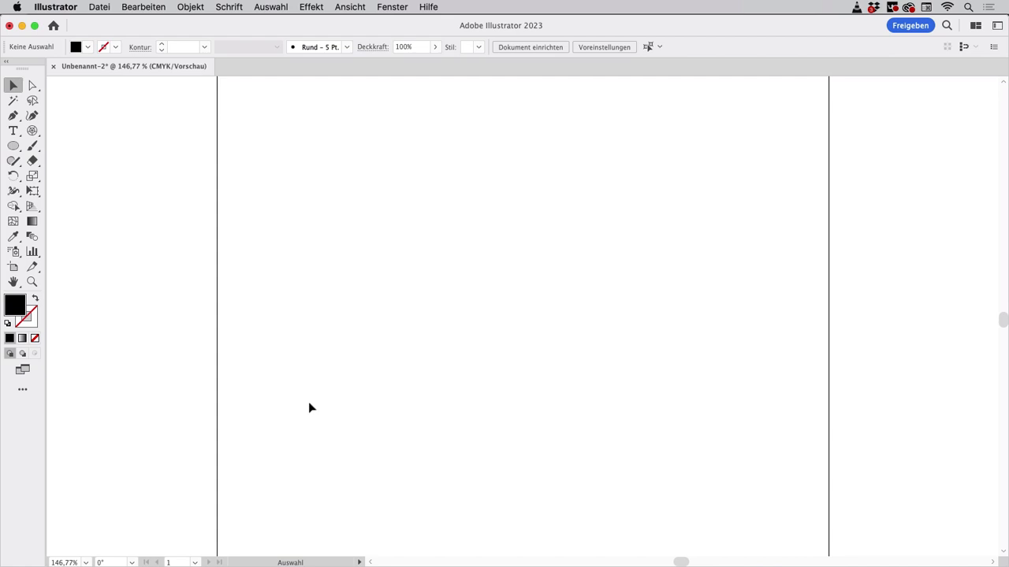
mouse_move(323, 419)
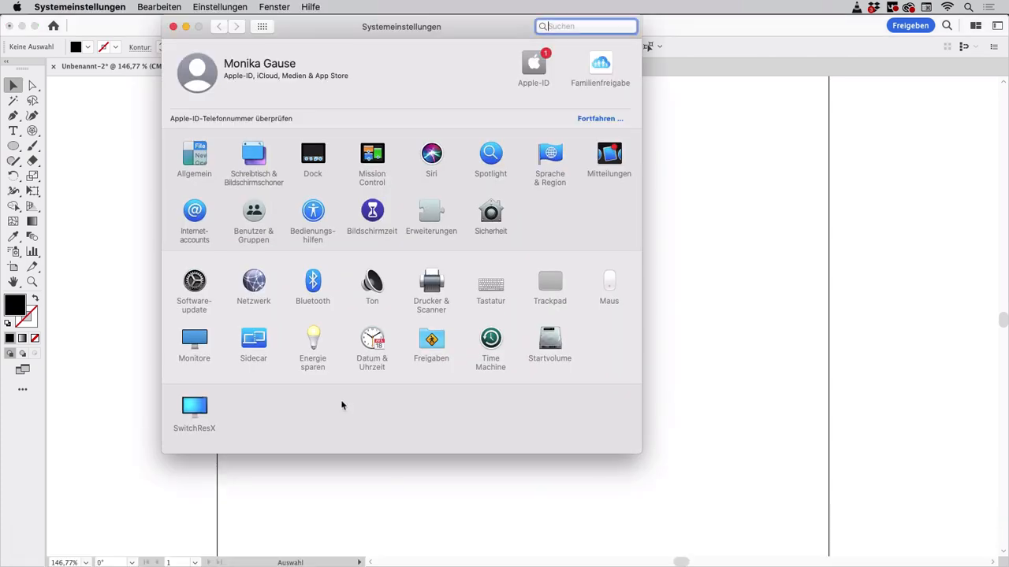
mouse_move(557, 416)
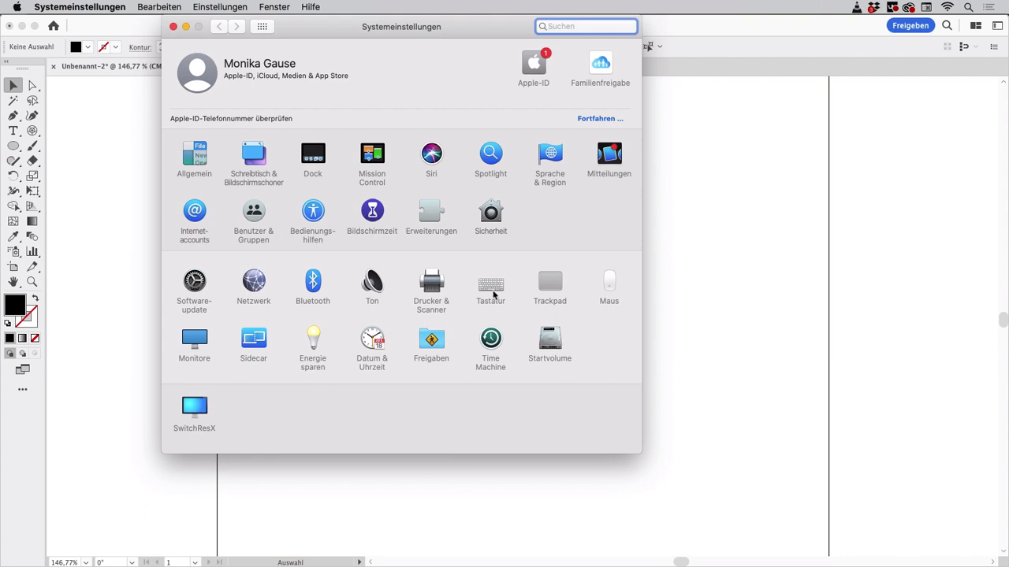
Review the Keyboard settings confirming emoji viewers show in the menu bar, then close System Preferences
click(490, 280)
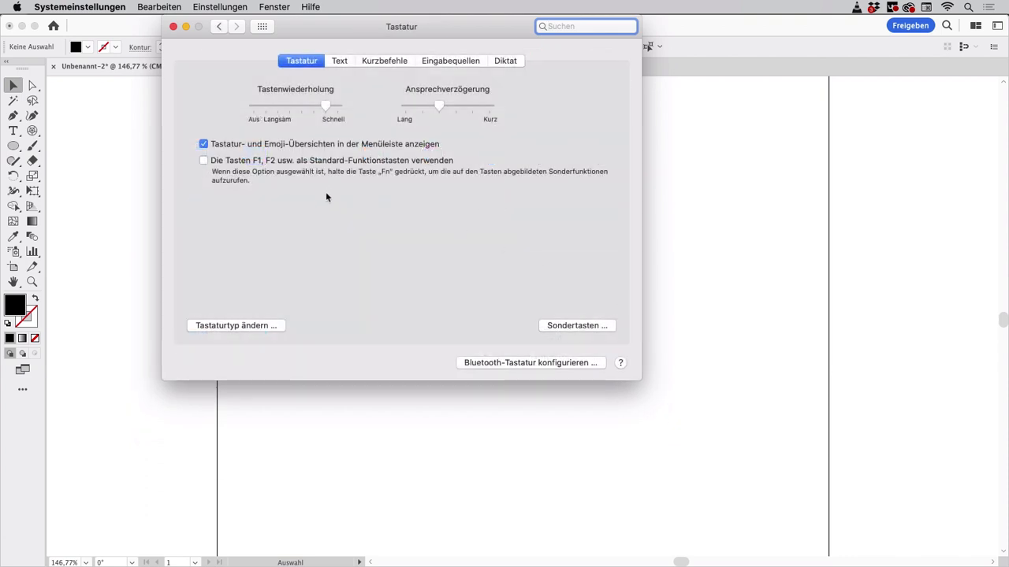
mouse_move(387, 162)
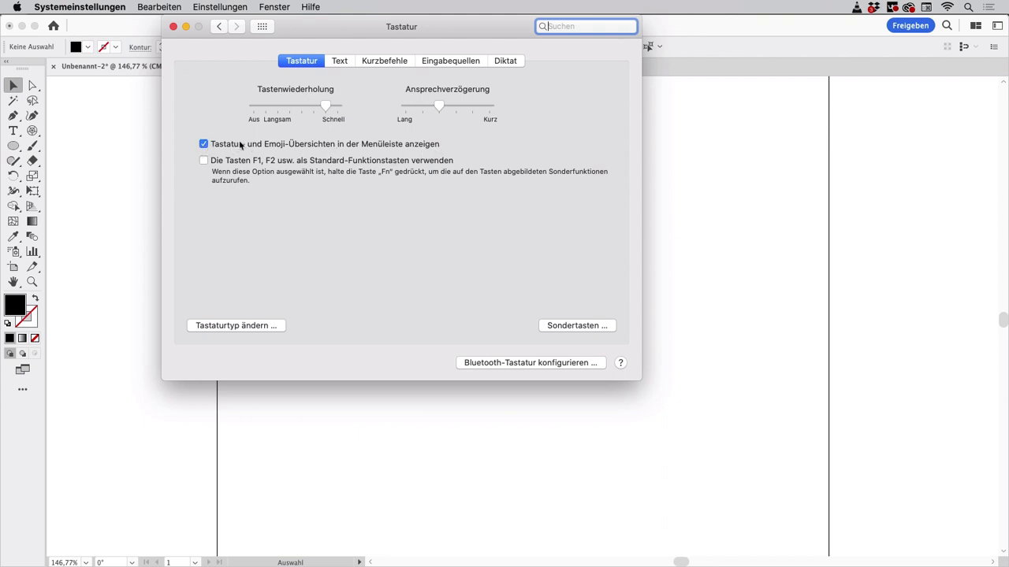
mouse_move(219, 147)
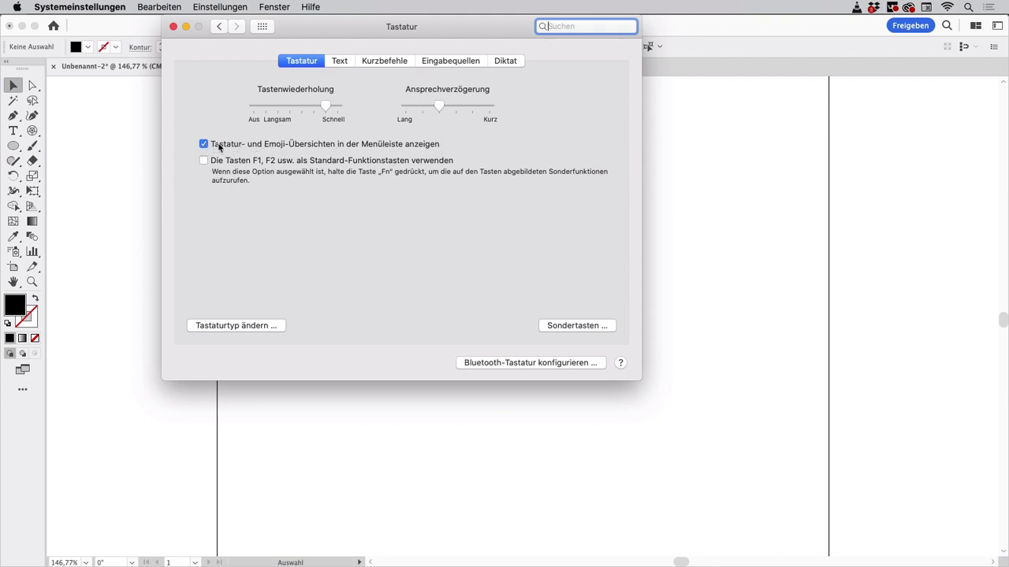
mouse_move(224, 48)
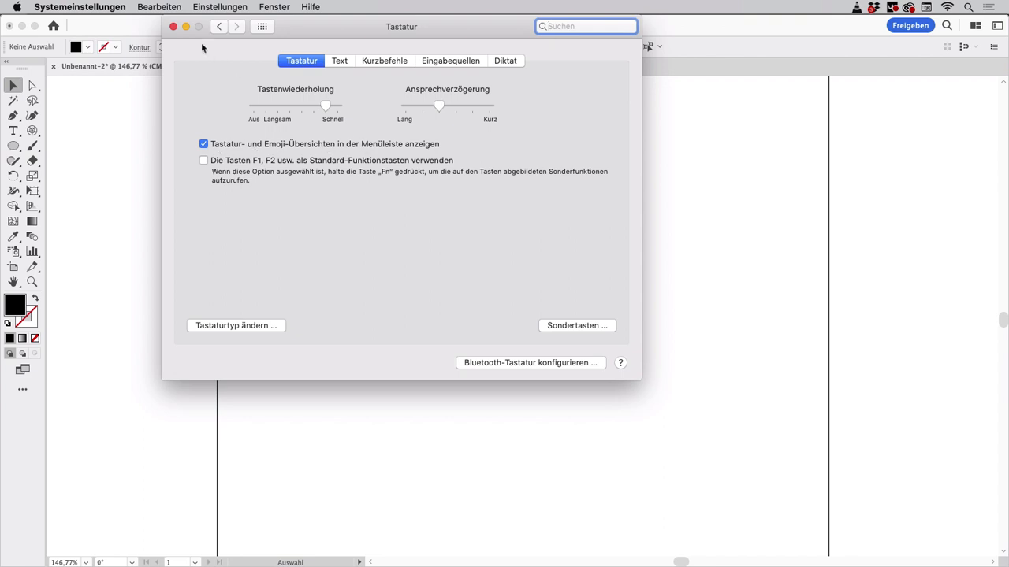
click(177, 30)
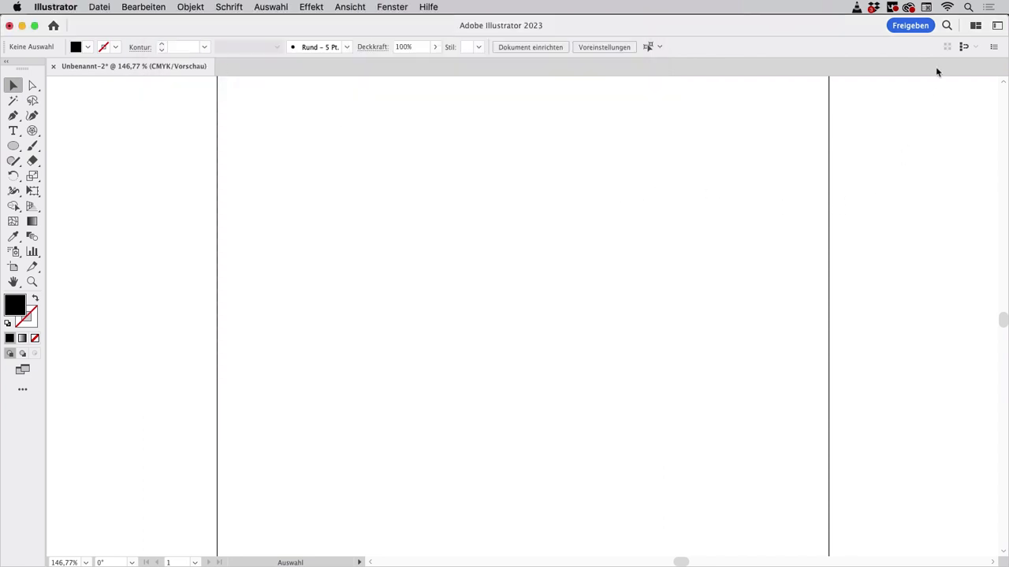
click(929, 8)
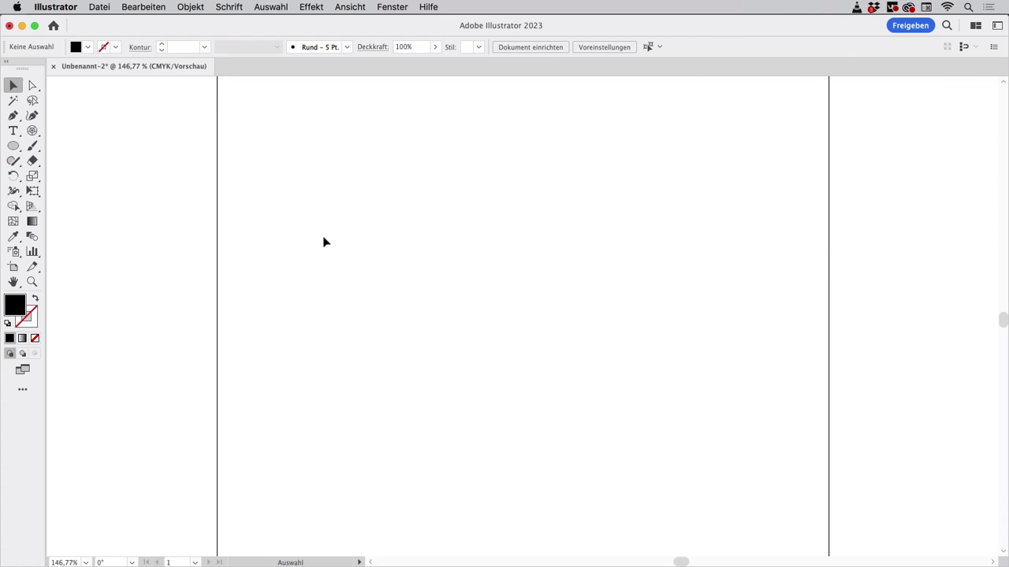
mouse_move(364, 192)
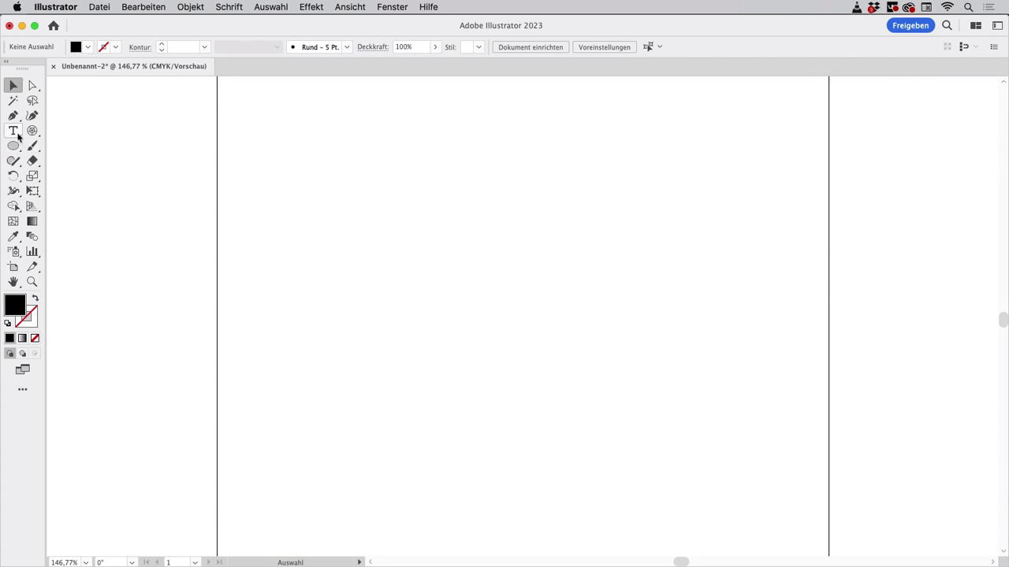
Create a 'Lorem ipsum' text line and switch its font to EmojiOne via the Control bar font search
click(15, 132)
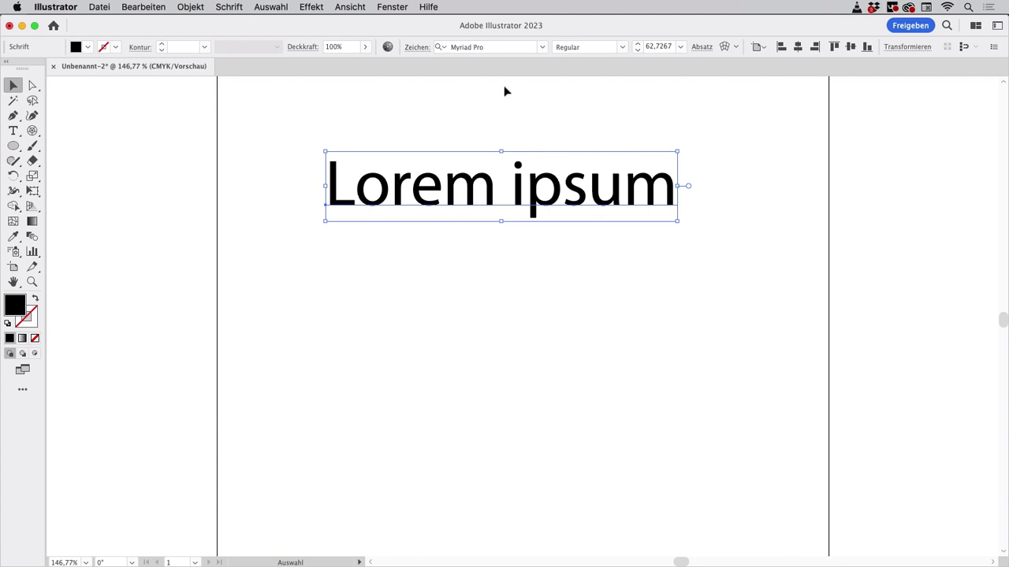
mouse_move(479, 82)
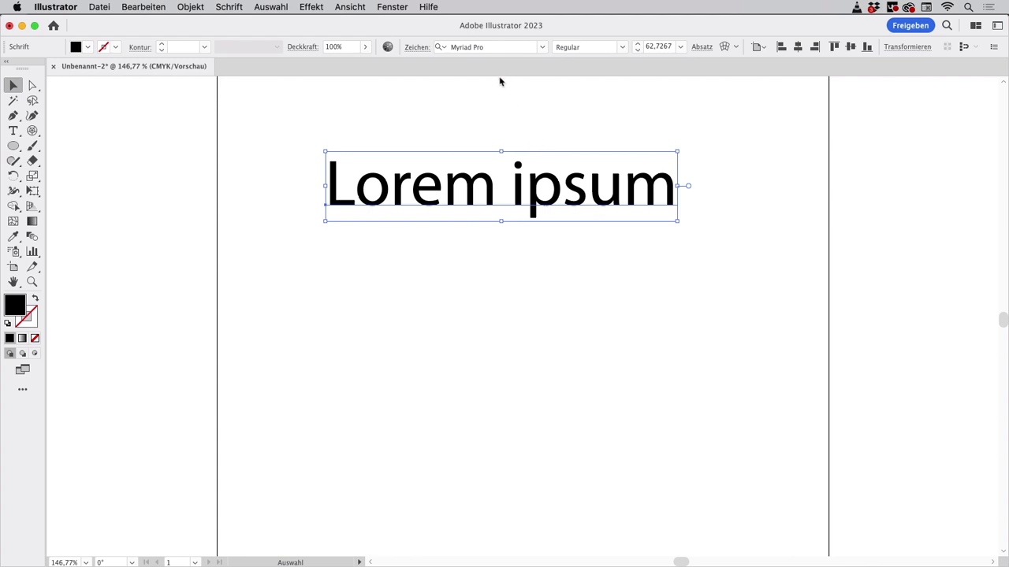
click(489, 45)
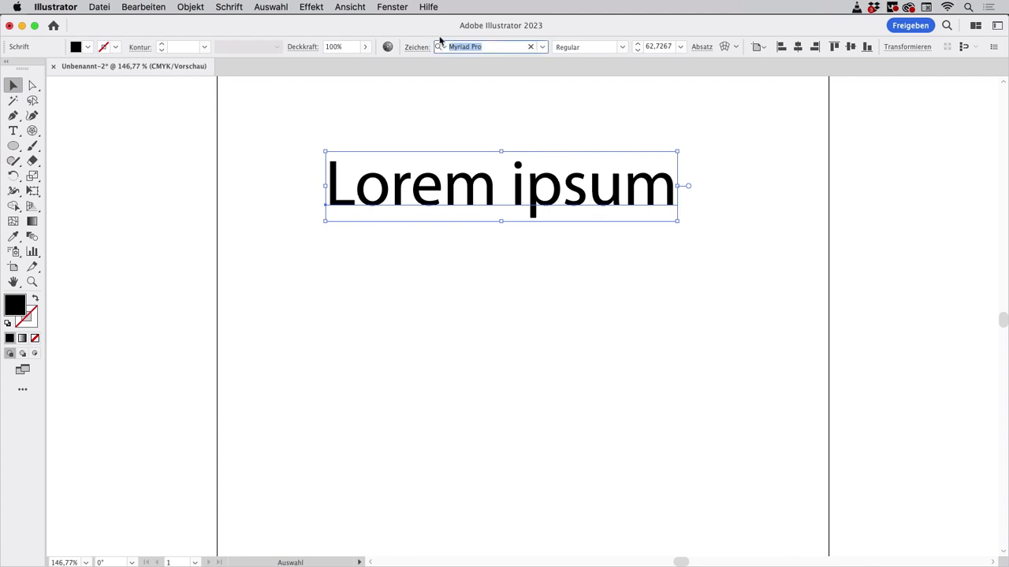
text(emoji)
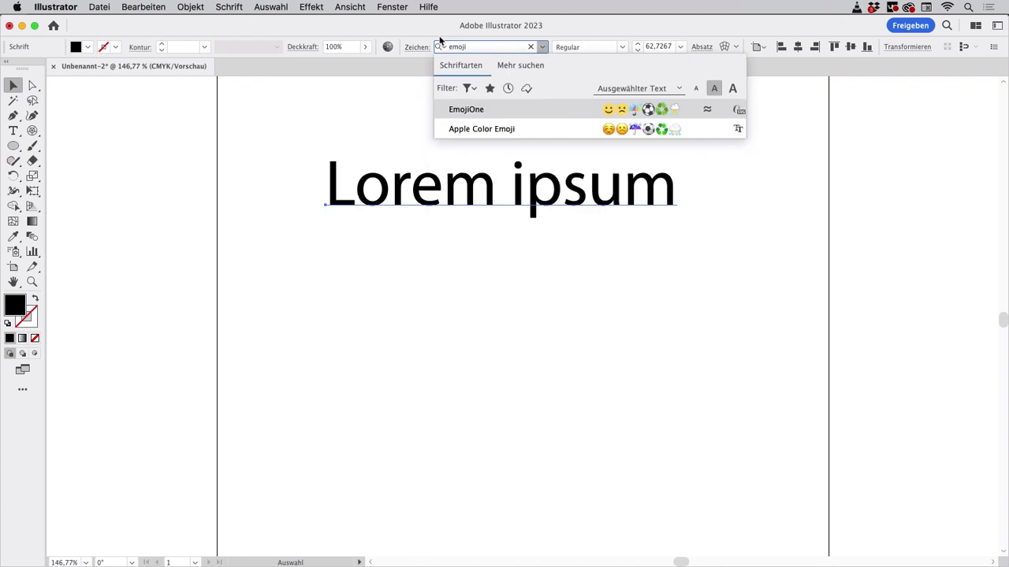
click(465, 109)
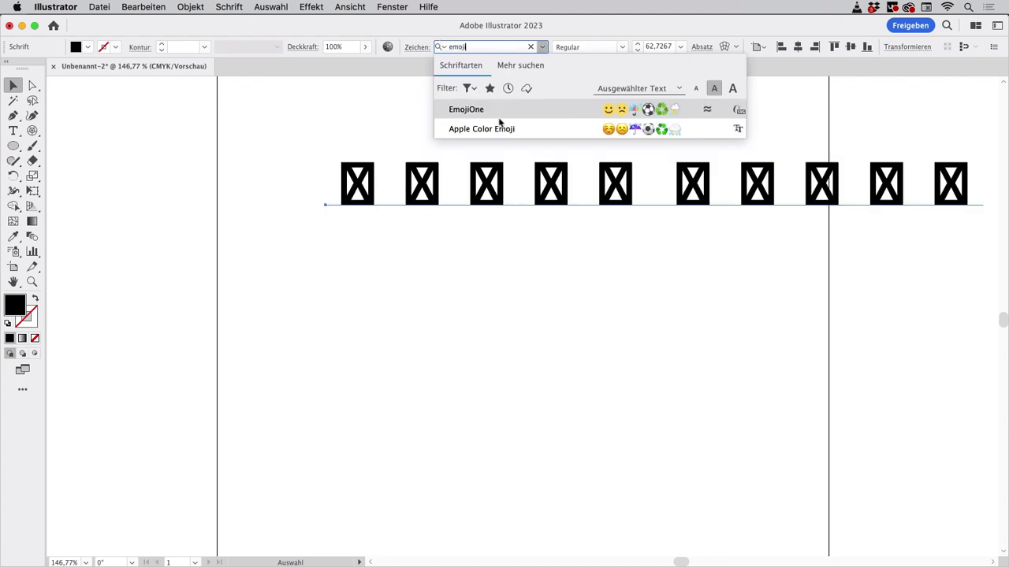
mouse_move(492, 117)
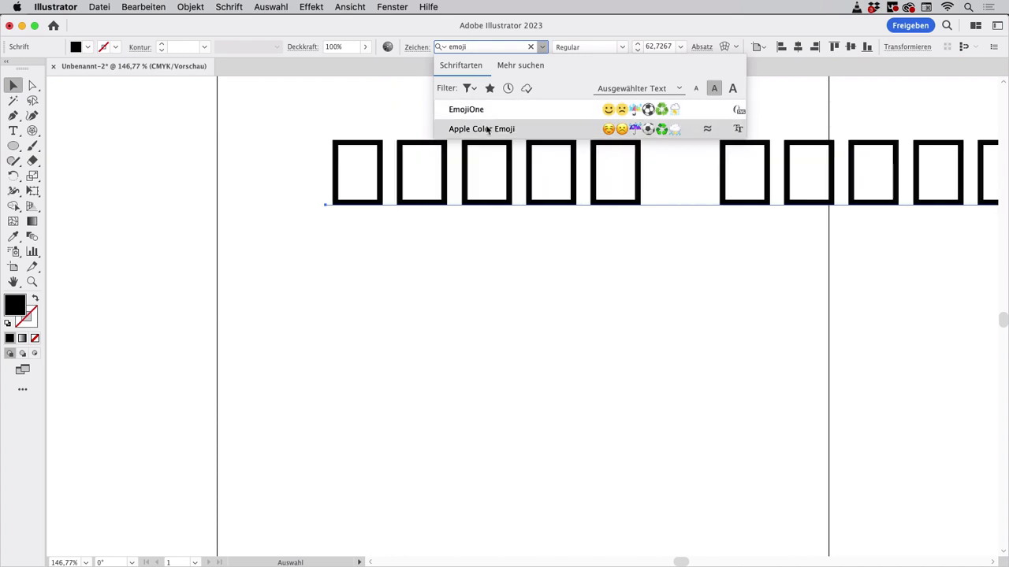
click(464, 109)
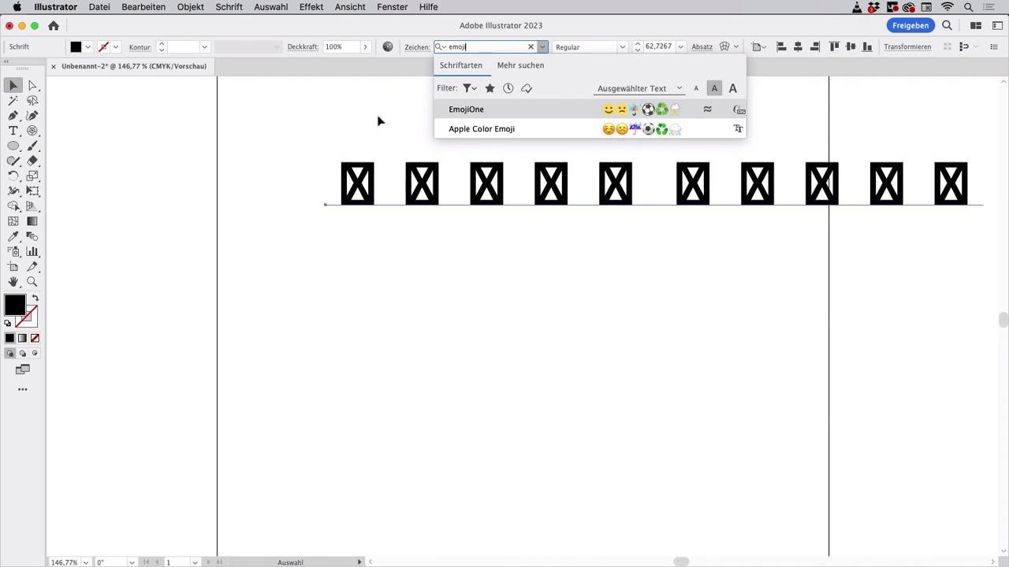
mouse_move(405, 166)
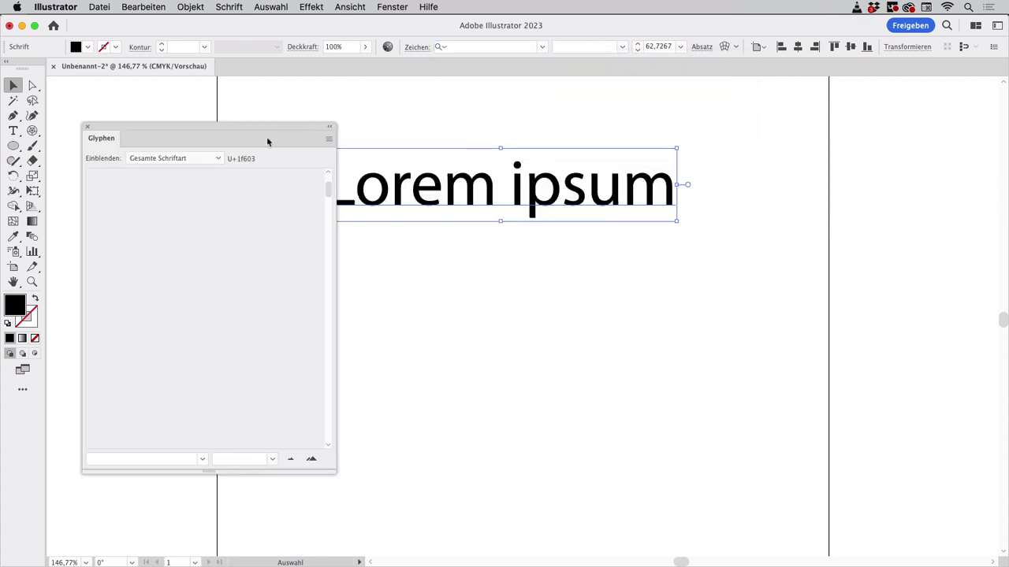
mouse_move(232, 6)
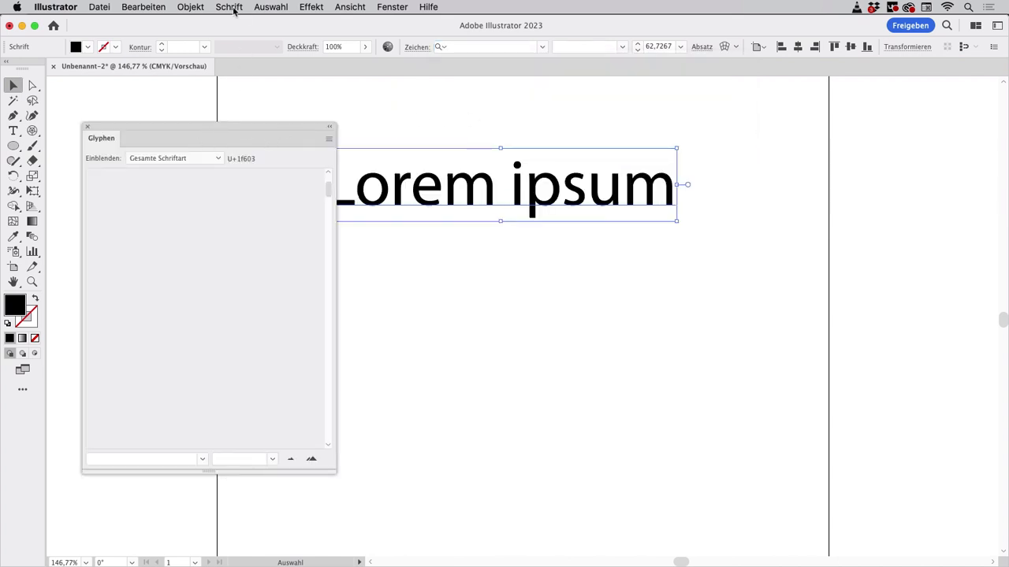
Select the Type tool so the Glyphs panel lists the Myriad Pro characters
click(234, 6)
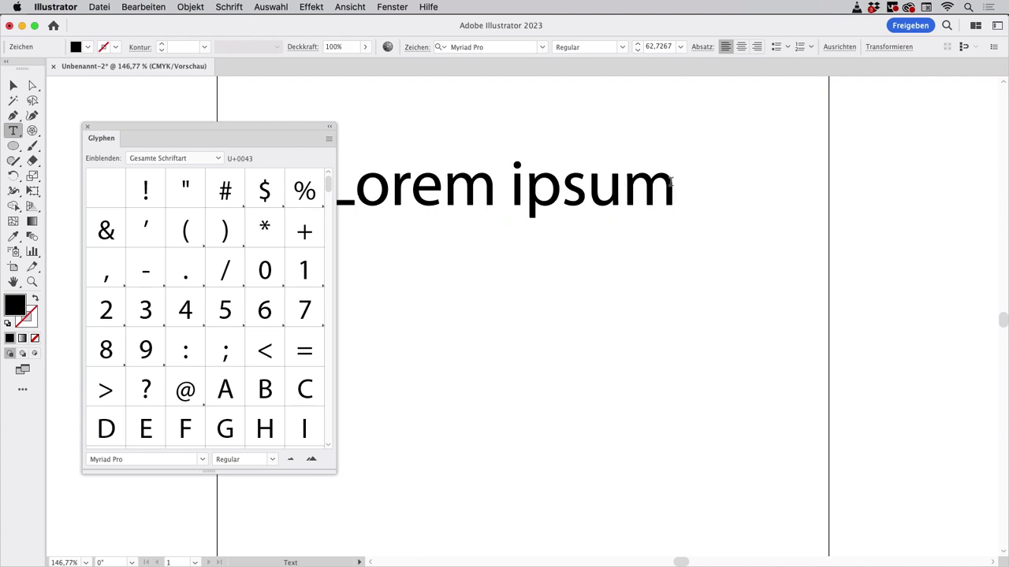
mouse_move(684, 221)
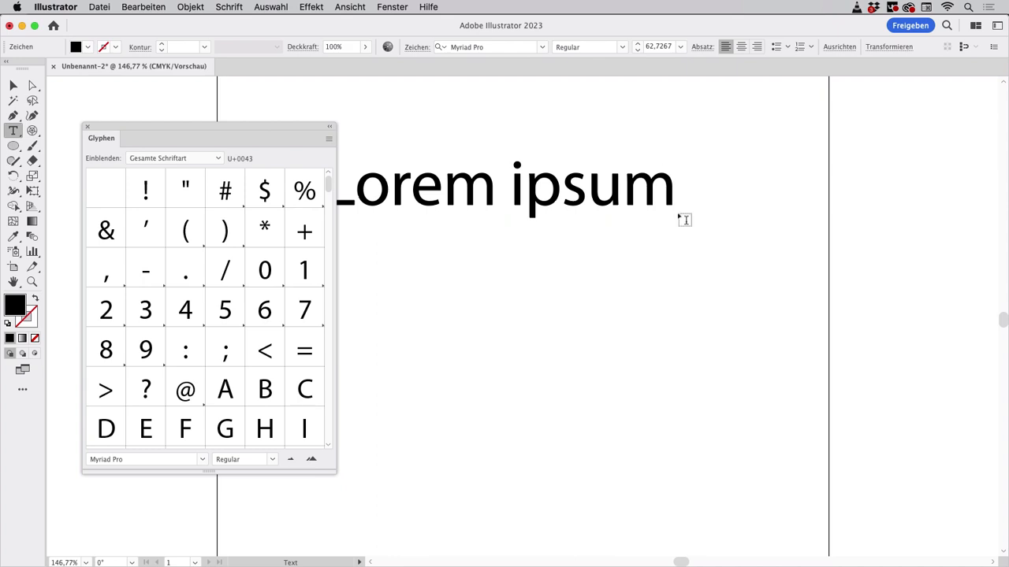
mouse_move(701, 218)
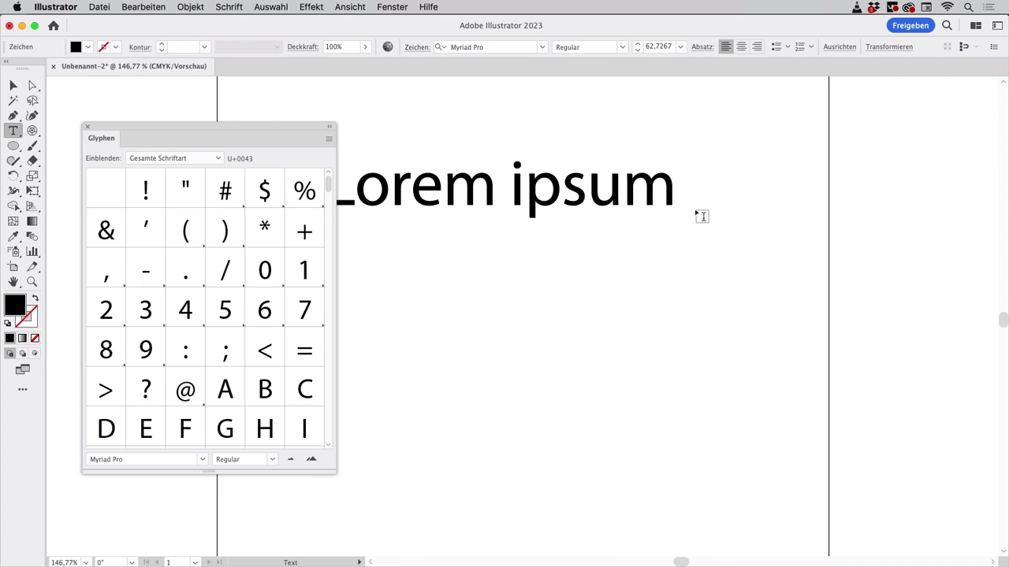
Check the macOS input menu, then select the whole Lorem ipsum line for deletion
click(926, 6)
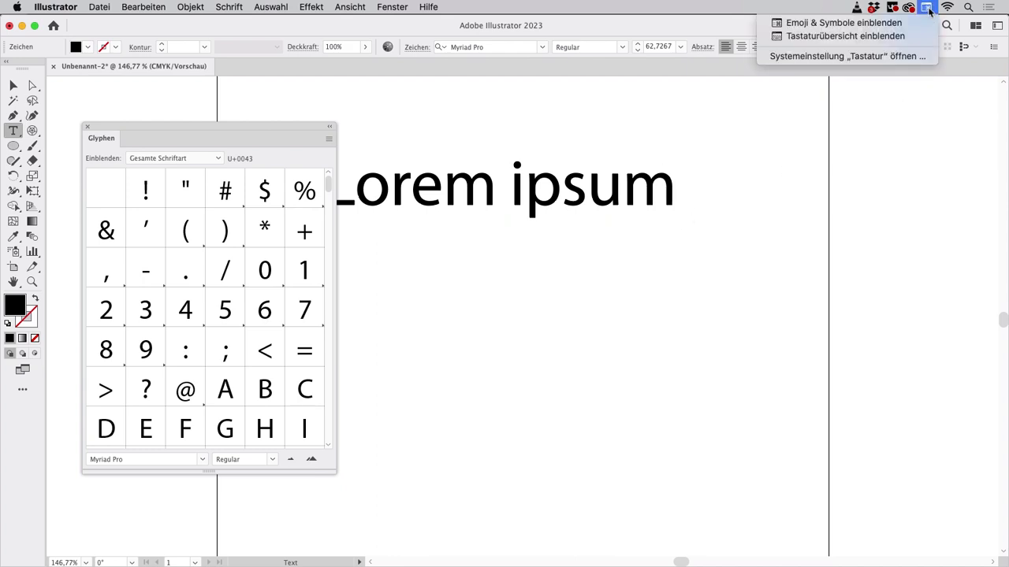
click(844, 22)
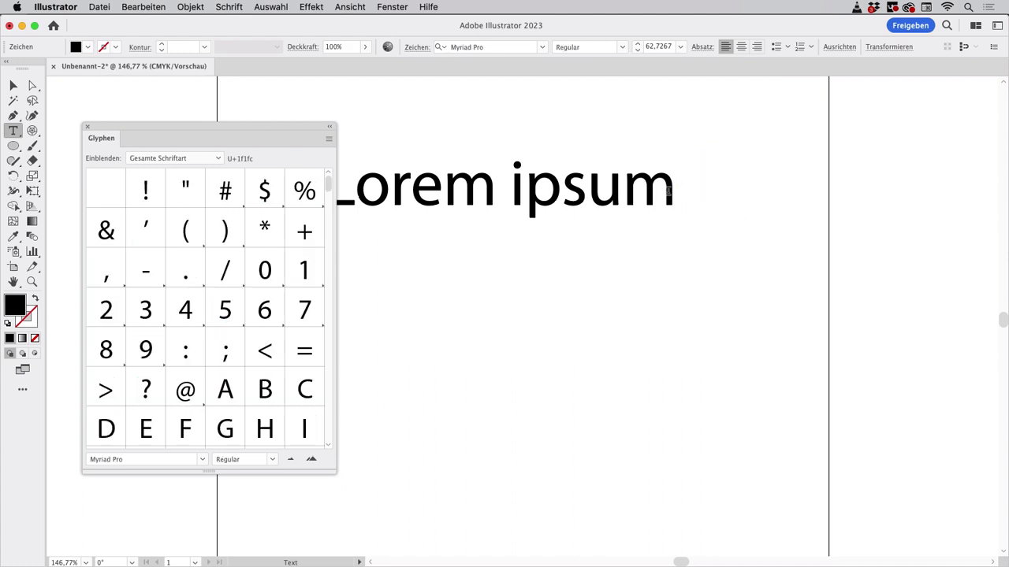
triple_click(504, 186)
text(EmojiOne)
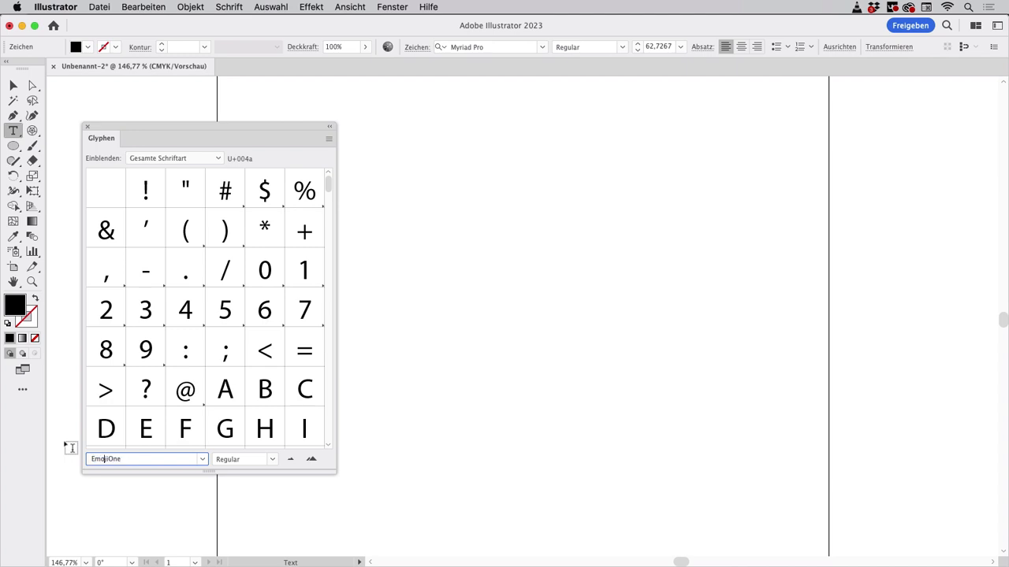
Confirm EmojiOne as the glyph font and insert smiley faces, including the neutral face, in a row
click(145, 459)
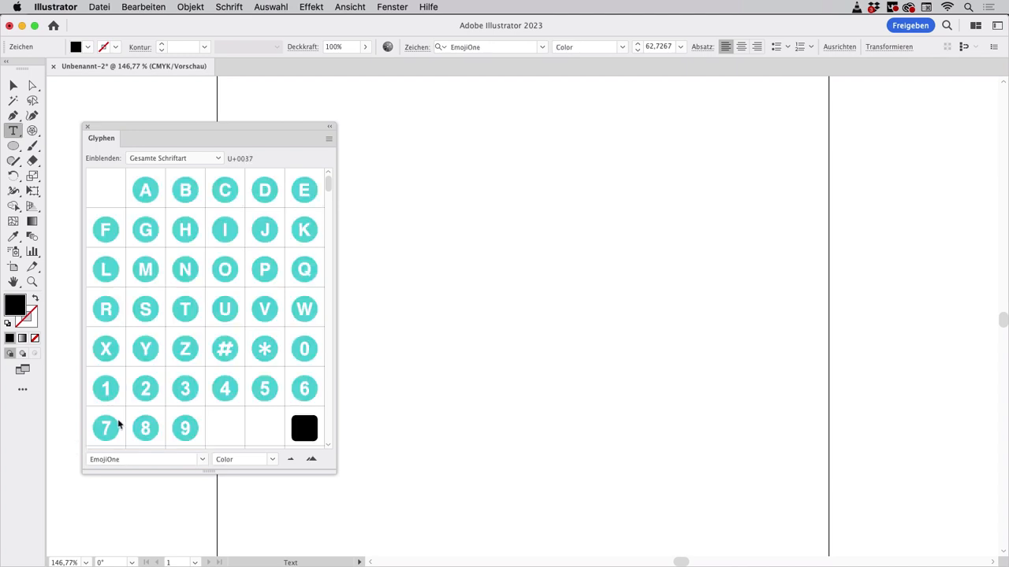
scroll(down, 3)
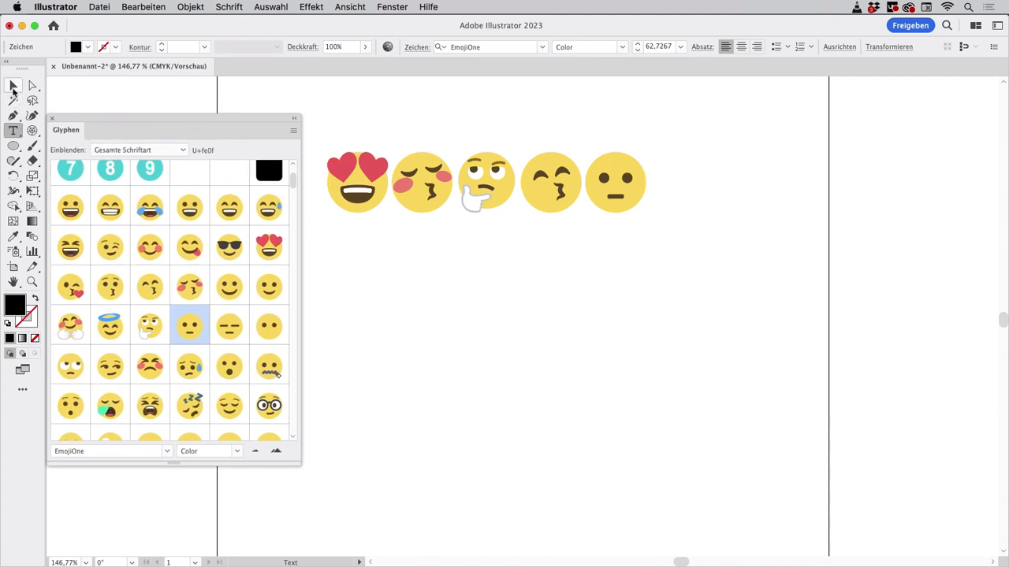
click(12, 85)
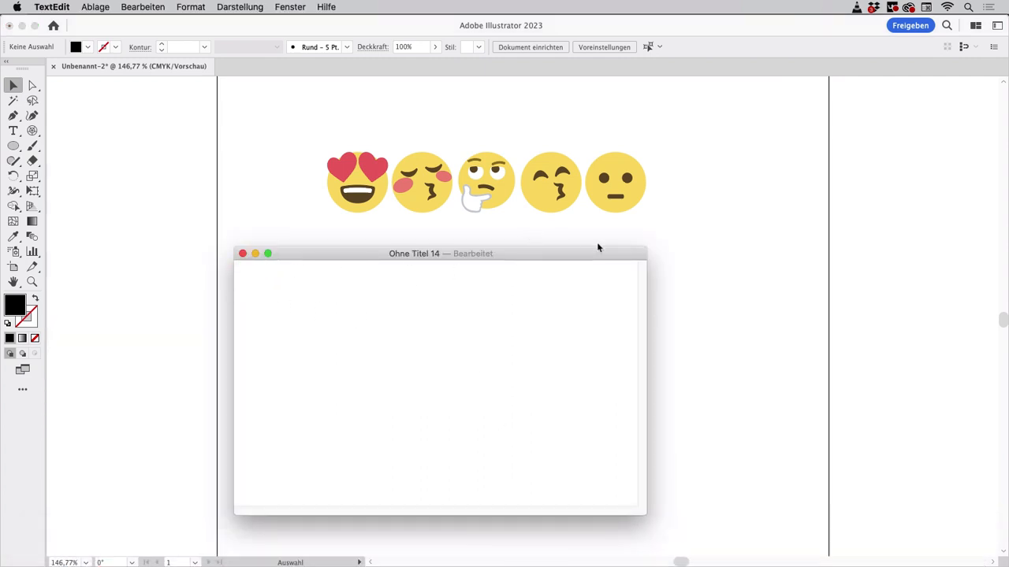
mouse_move(813, 167)
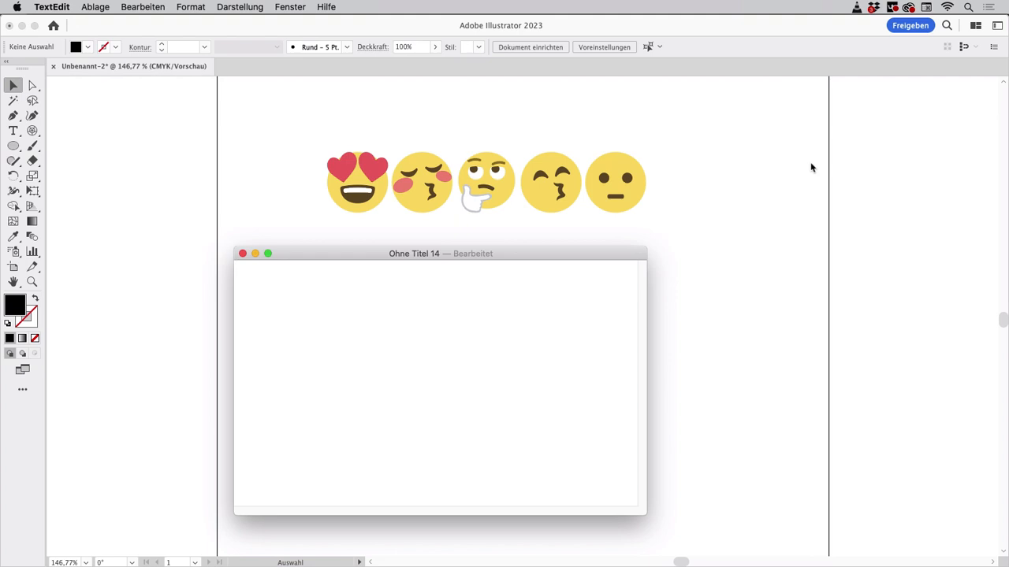
Bring up the Emoji & Symbols viewer from the input menu and insert the heart-eyes smiley
click(918, 6)
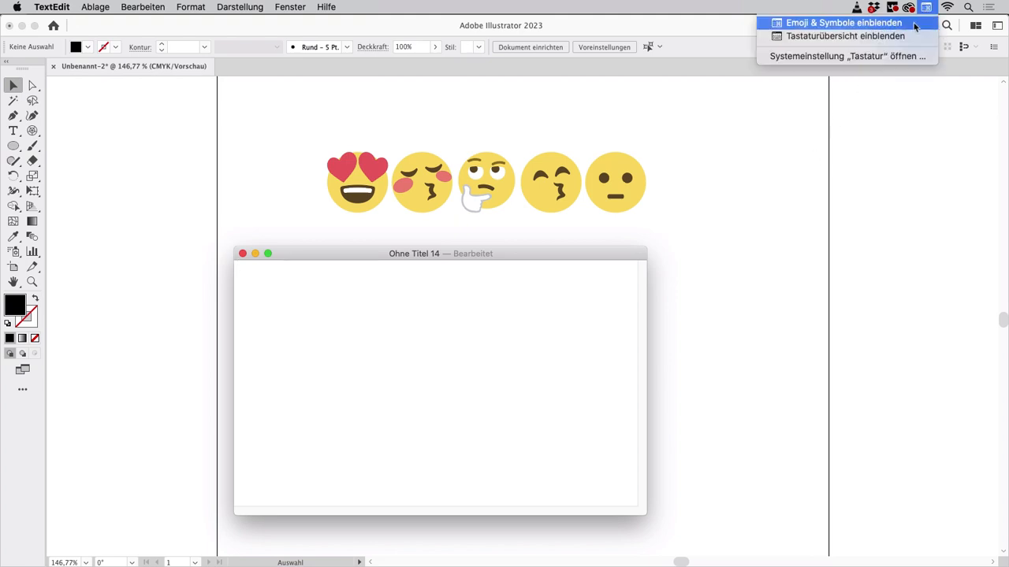
click(844, 22)
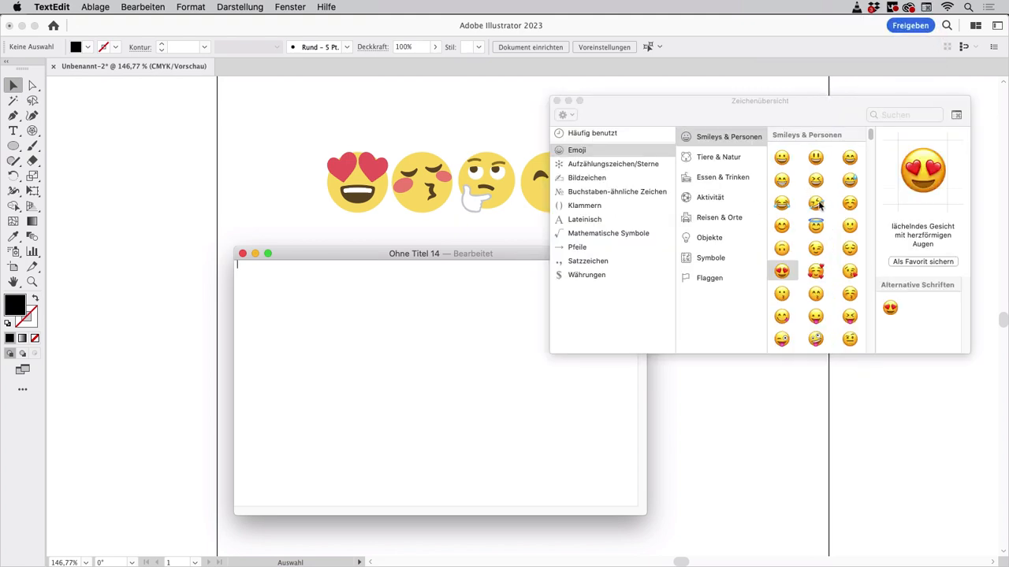
double_click(782, 271)
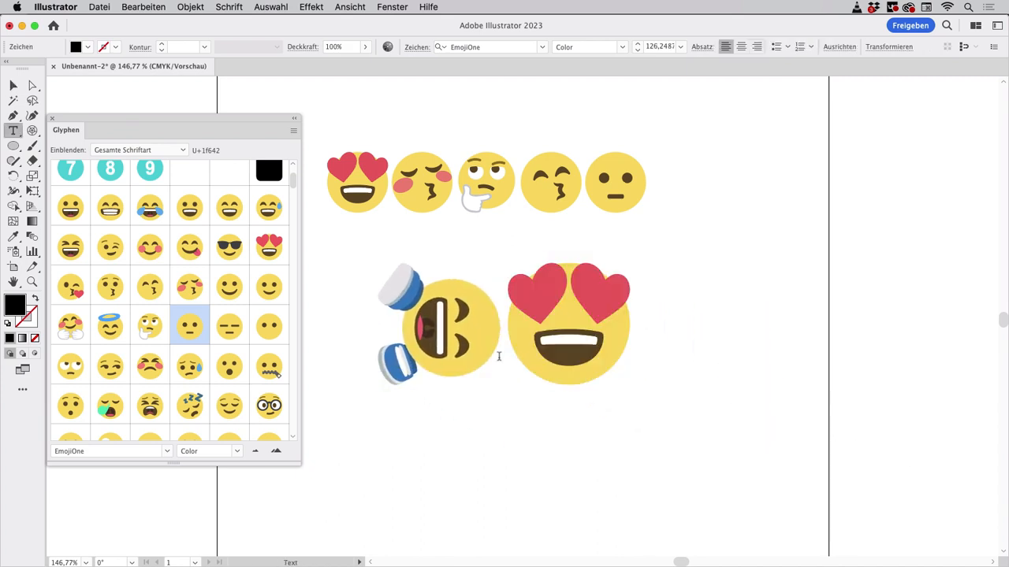
Paste the emoji below the row, then enter 'myriad' in the font field to change the font
scroll(down, 3)
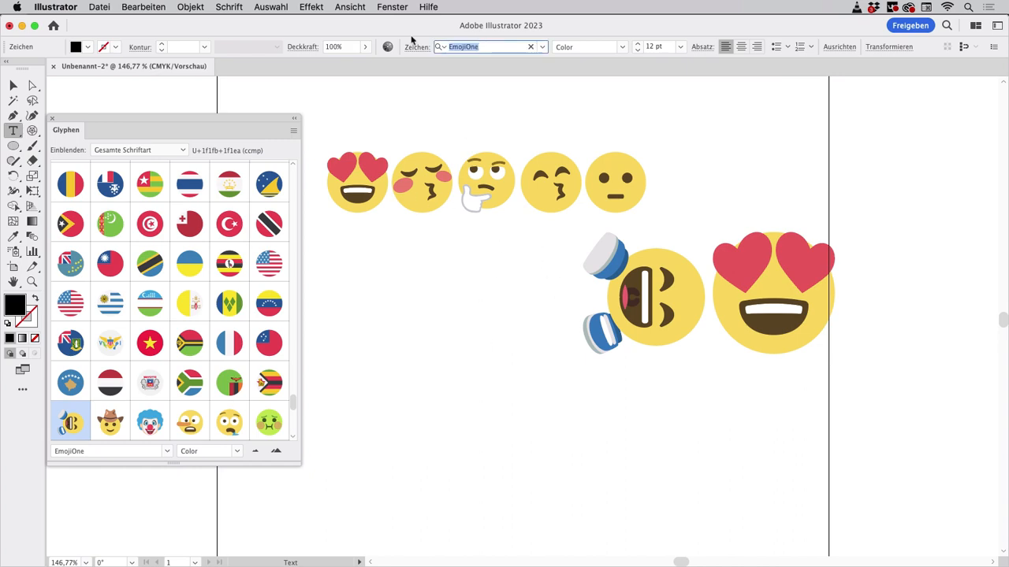
text(myriad Variable Concept)
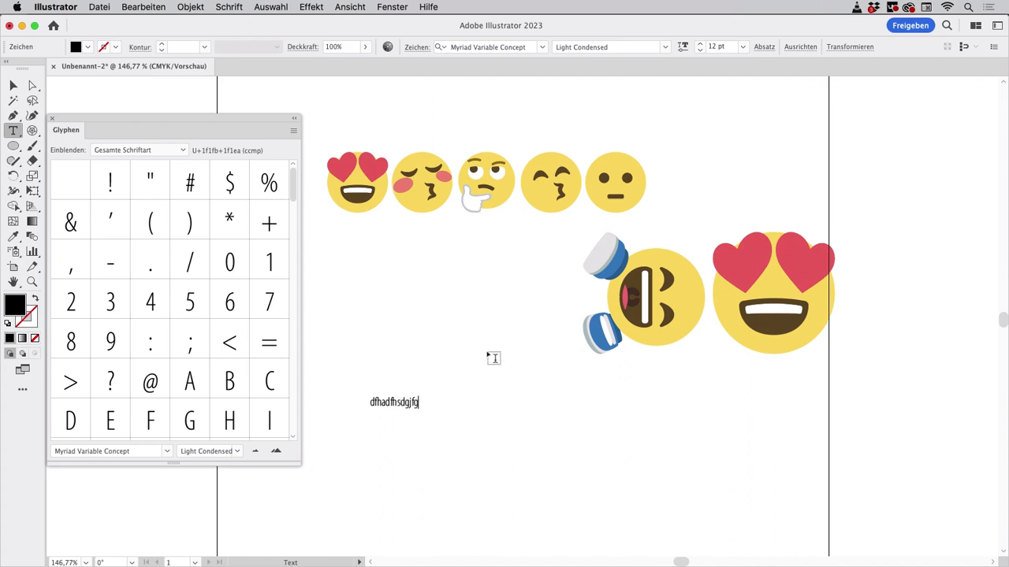
Enlarge the new Myriad Variable Concept Light Condensed text line to about 46 pt
click(13, 86)
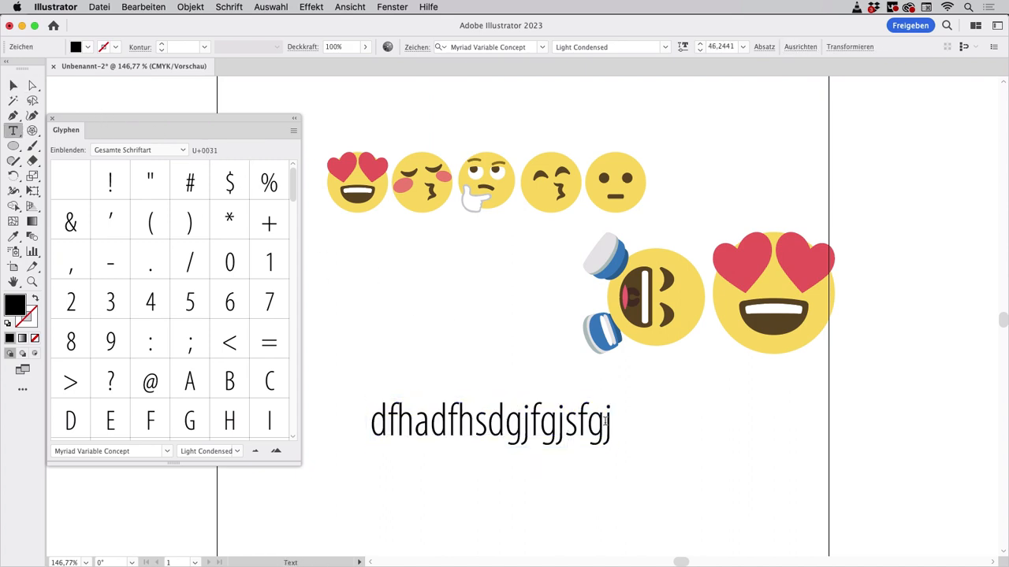
mouse_move(256, 432)
text(EmojiOne)
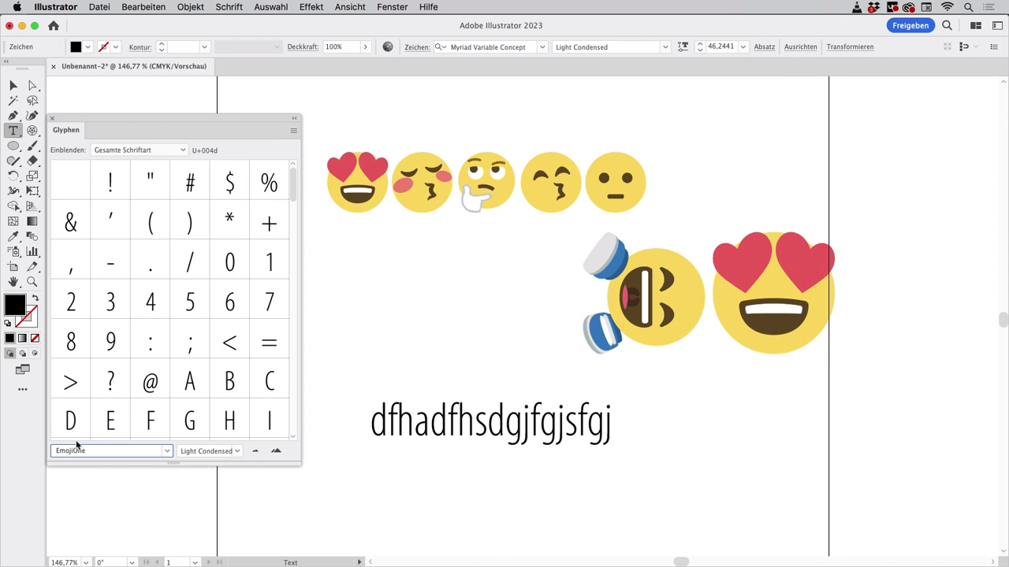
Confirm EmojiOne as the Glyphs panel font and scroll through its emoji glyphs
click(110, 451)
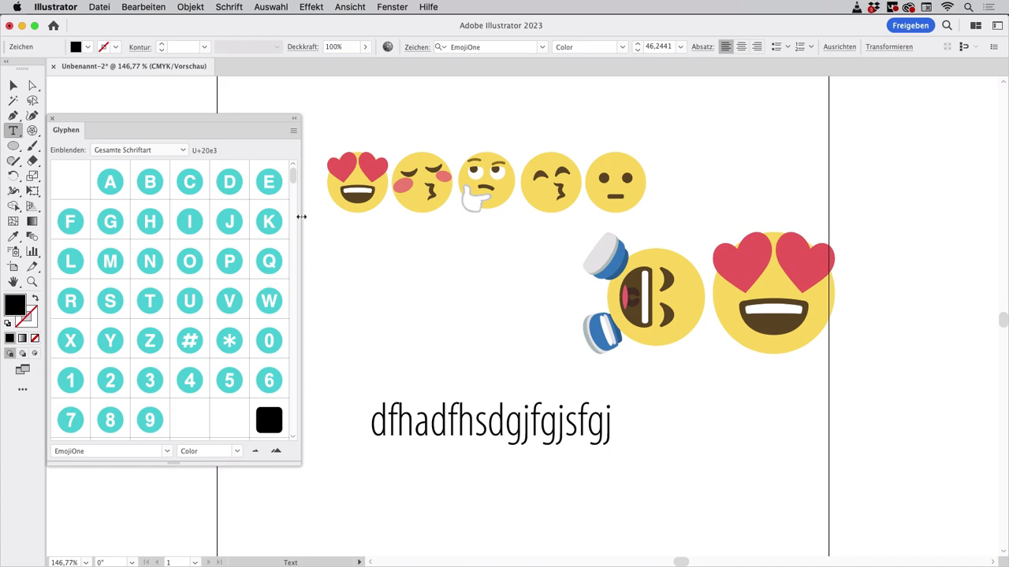
scroll(down, 3)
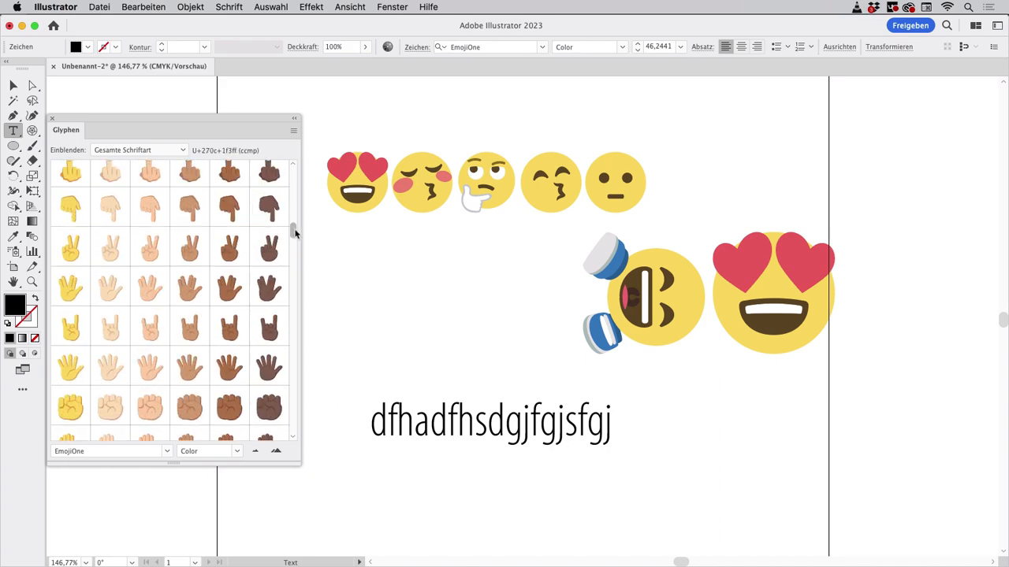
scroll(down, 3)
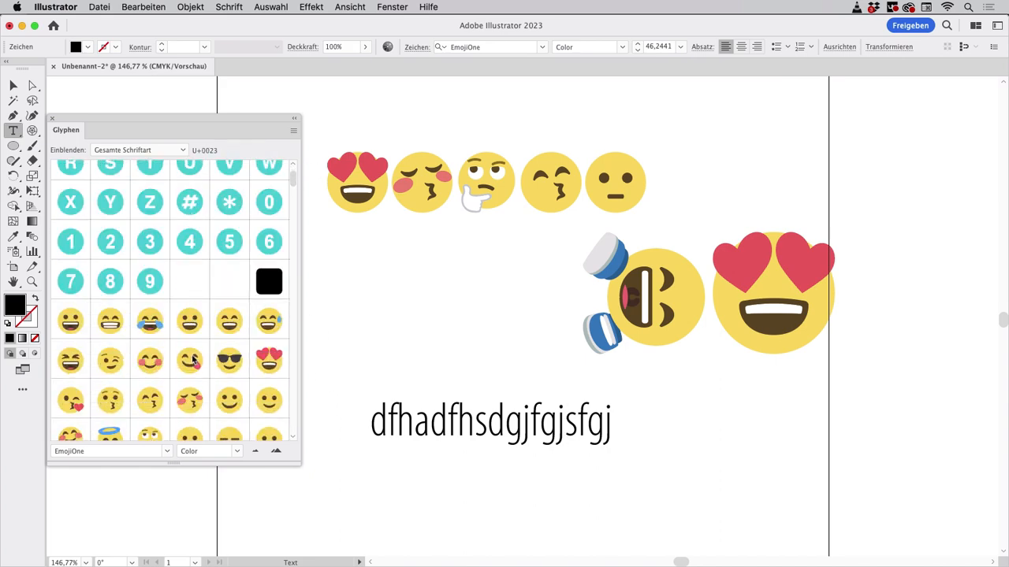